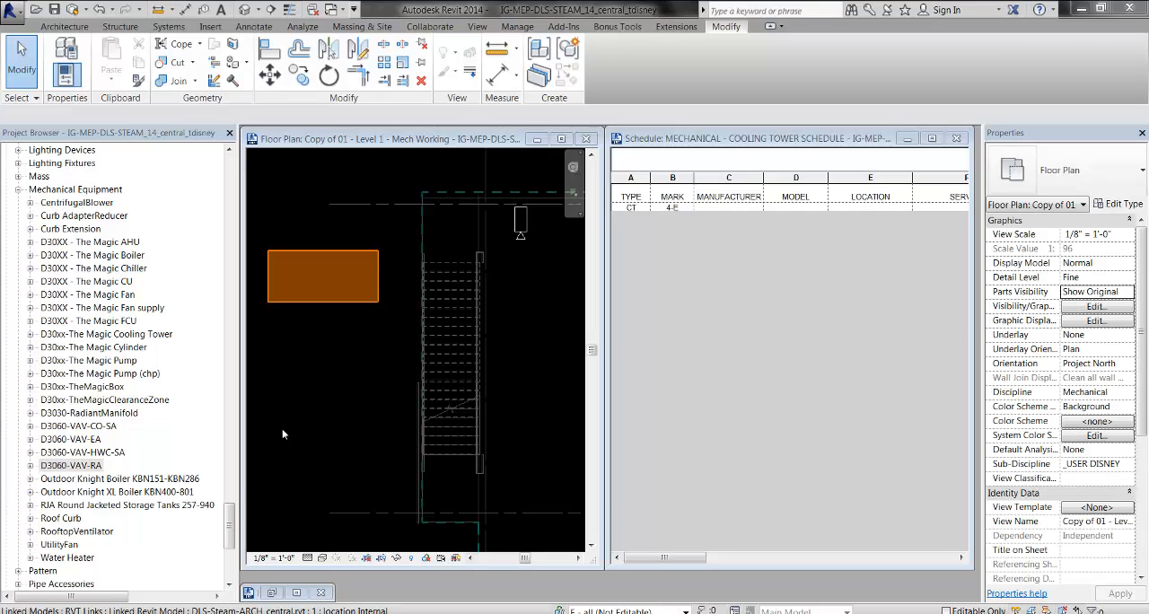
mouse_move(309, 431)
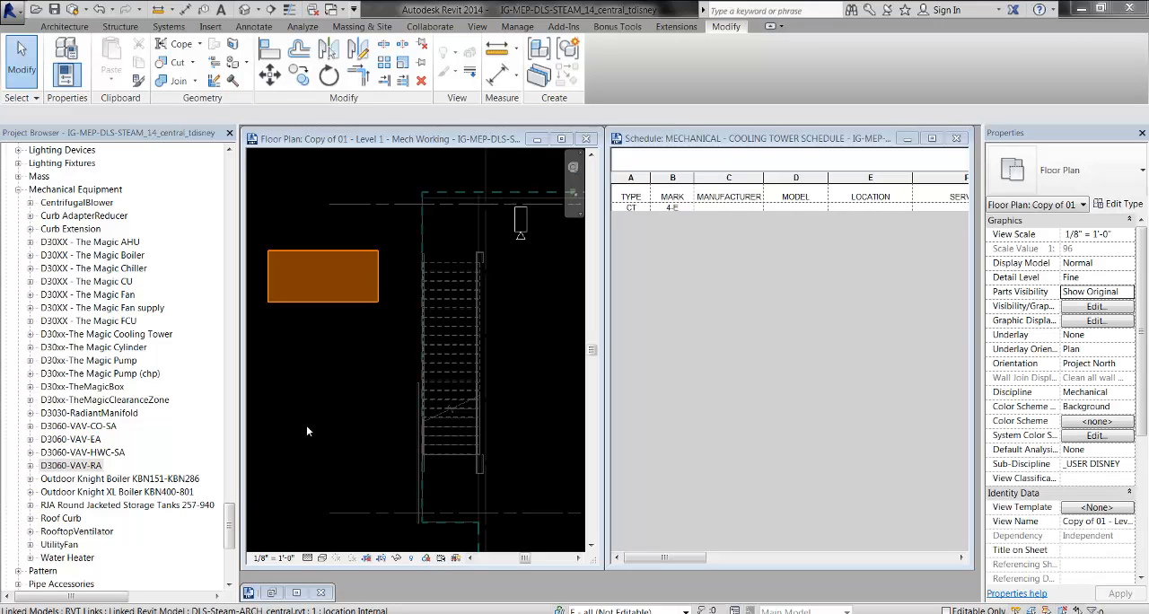
mouse_move(323, 431)
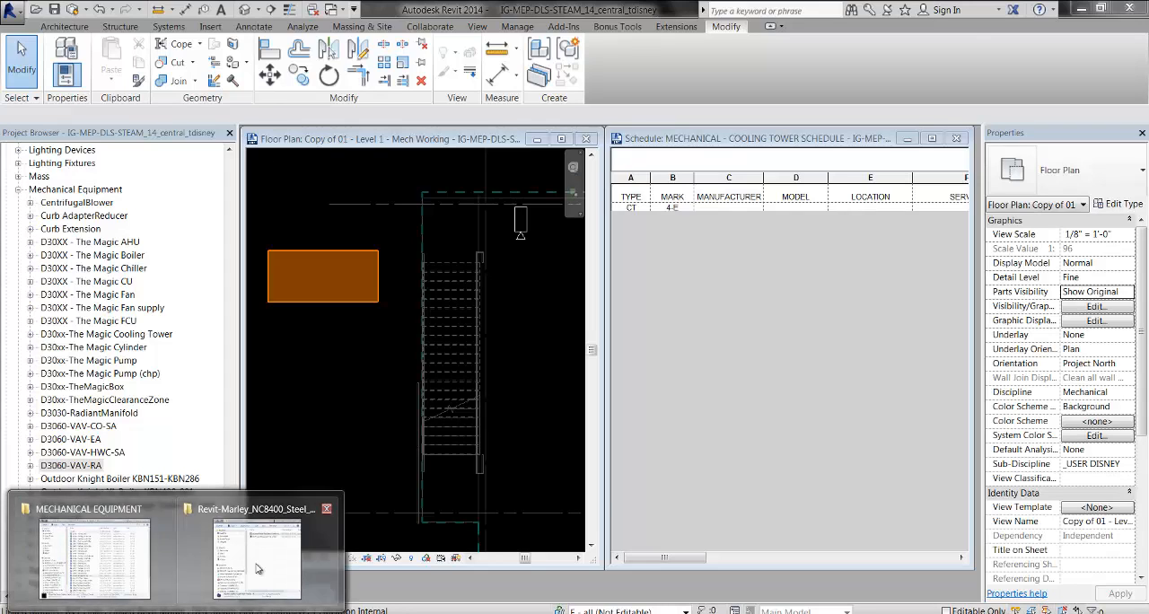
Load the Marley NC8400 Steel Revit Family-v4 as mechanical equipment and place it in the plan.
left_click(258, 556)
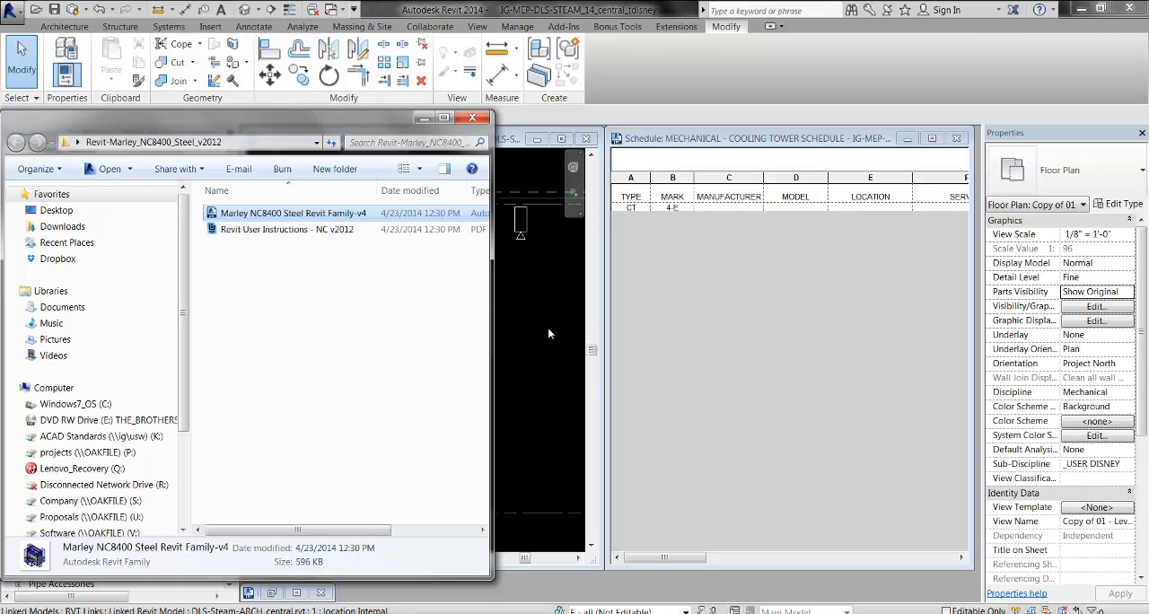
mouse_move(316, 352)
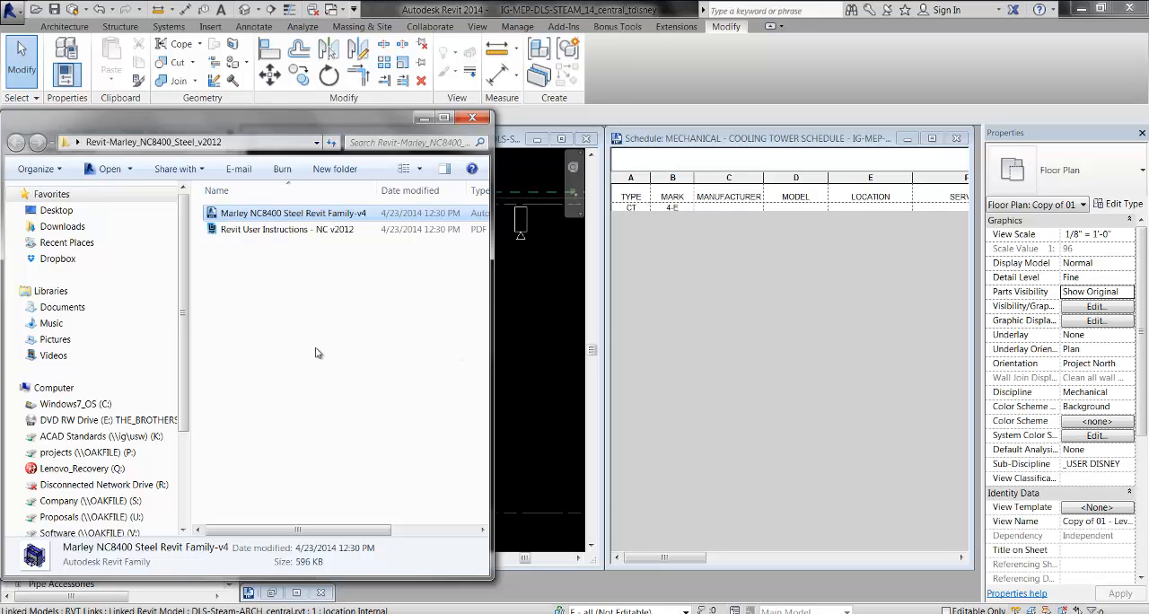
mouse_move(316, 352)
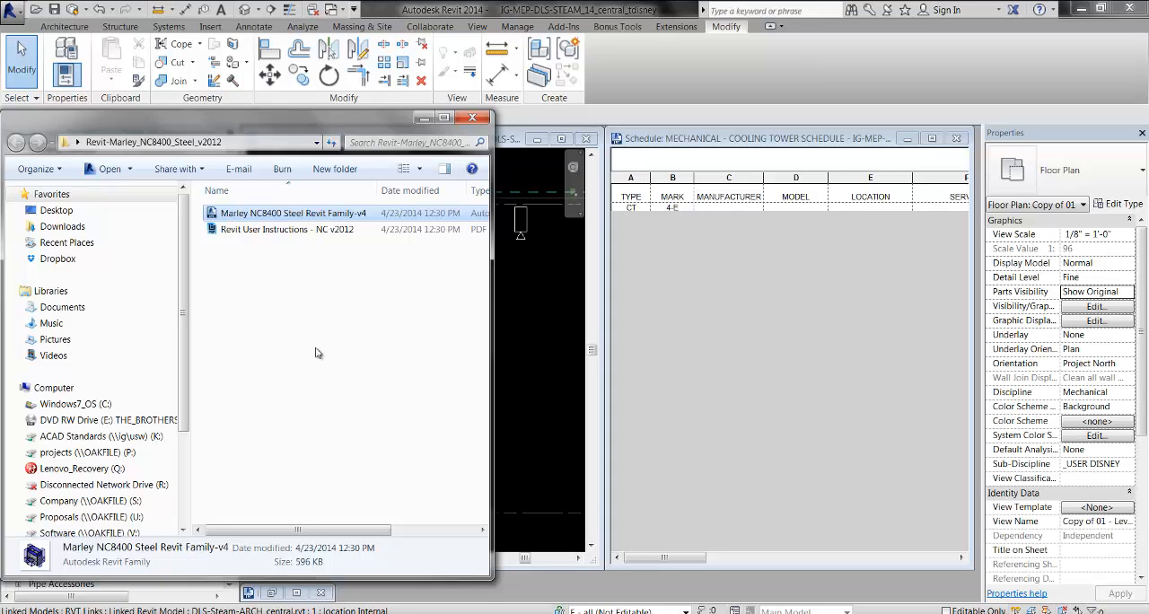
mouse_move(302, 318)
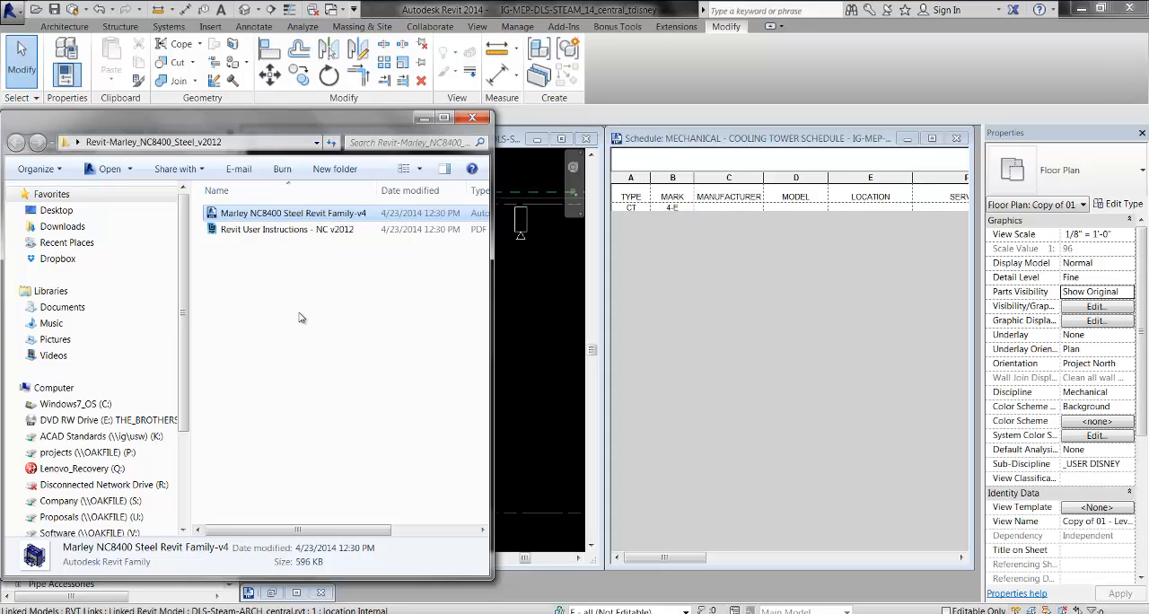
mouse_move(325, 336)
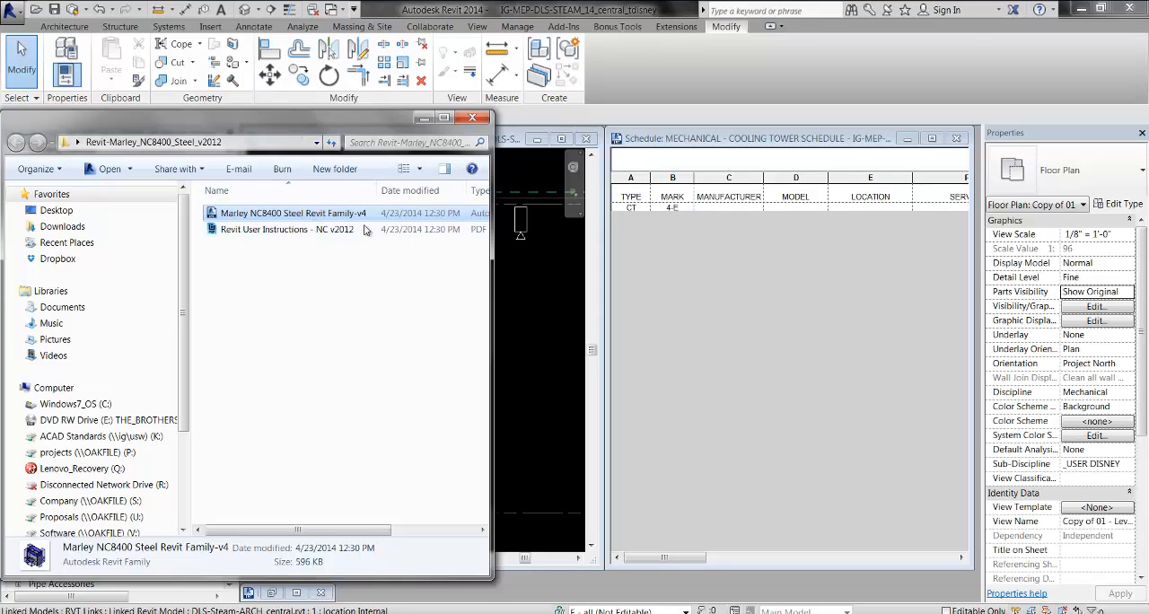
mouse_move(542, 414)
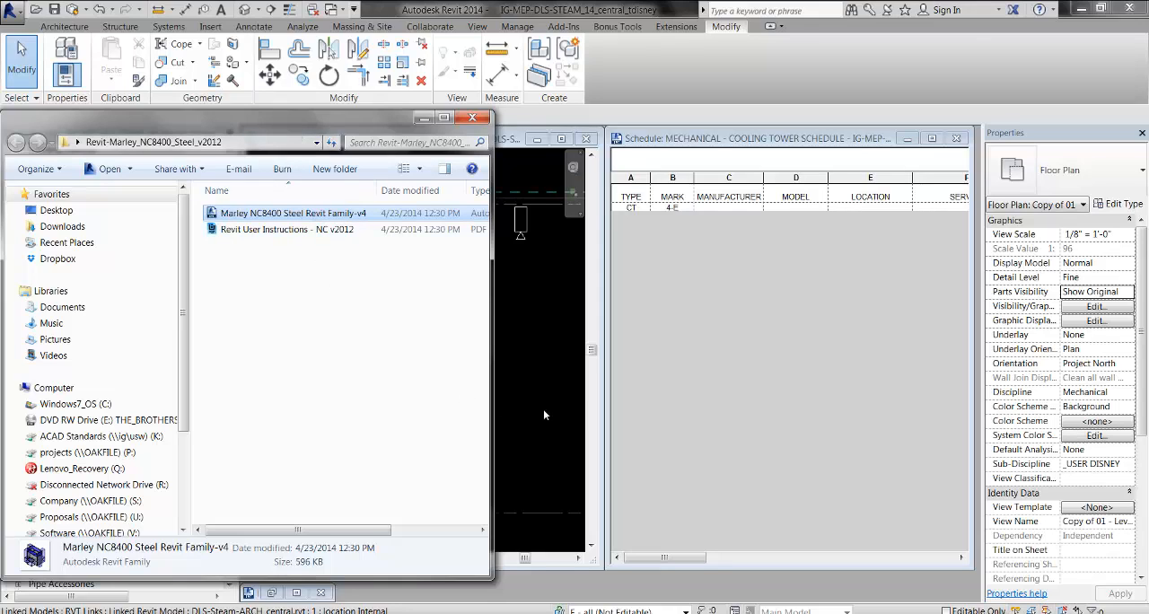
mouse_move(441, 327)
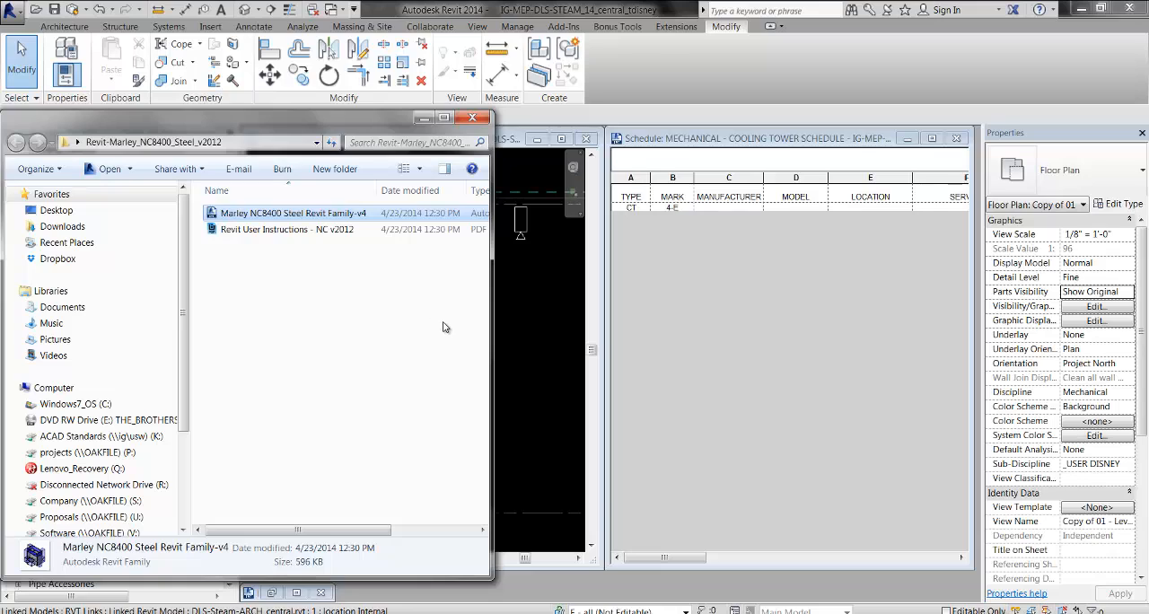
mouse_move(391, 316)
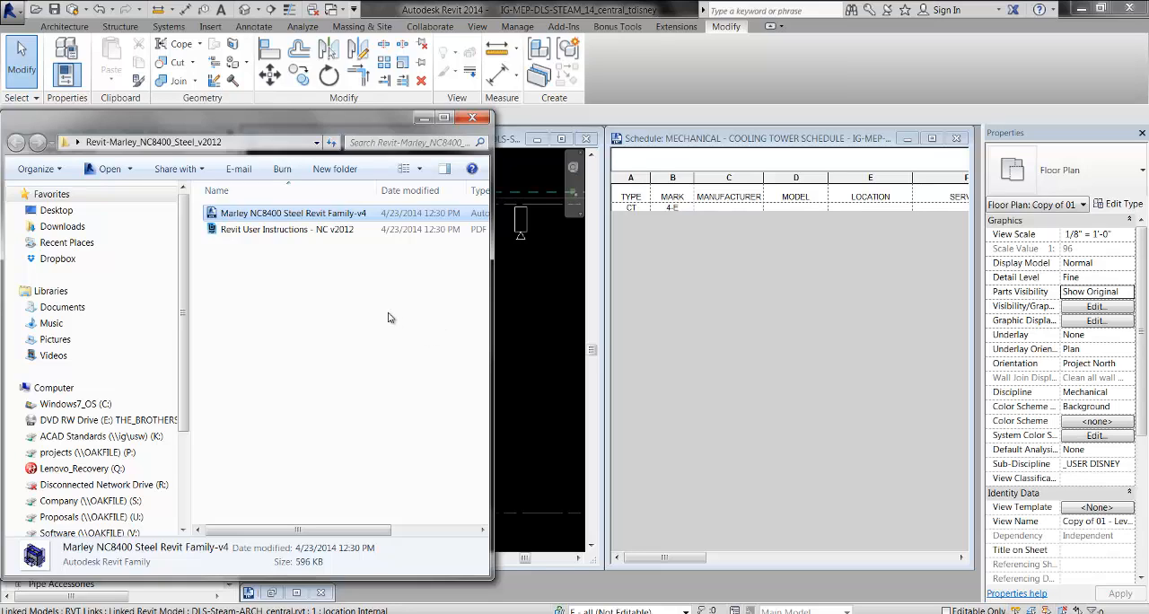
mouse_move(350, 326)
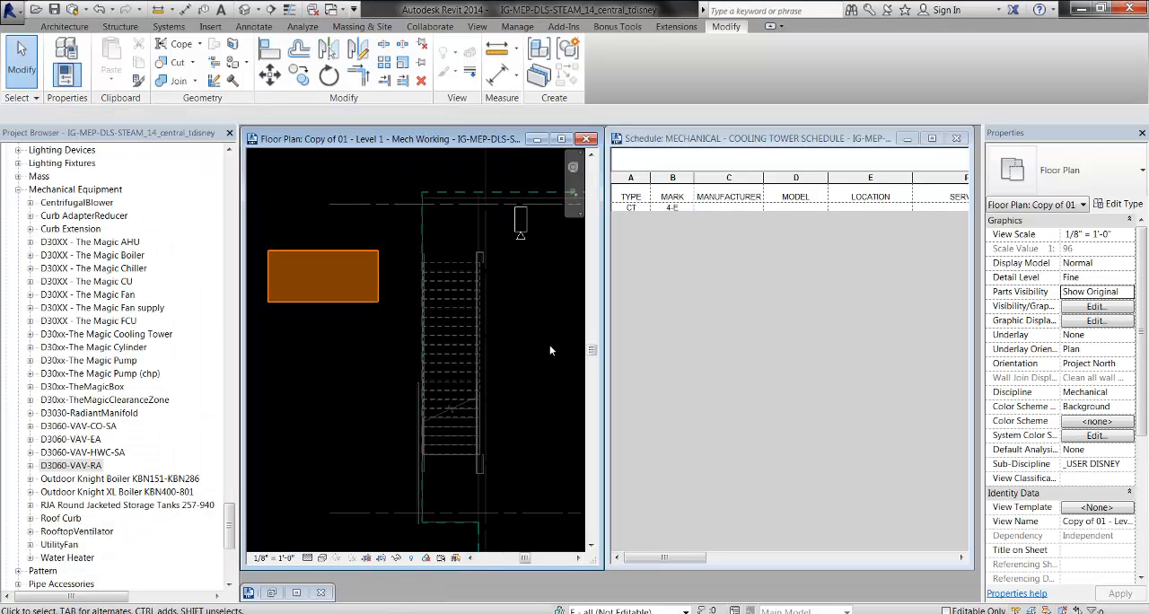
left_click(553, 348)
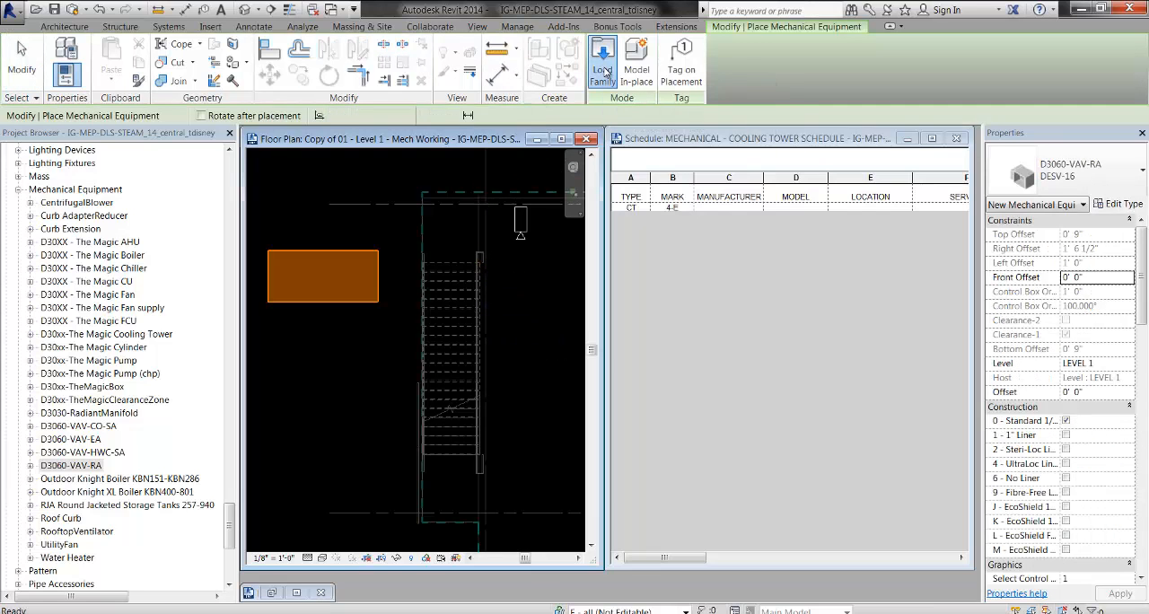
left_click(603, 61)
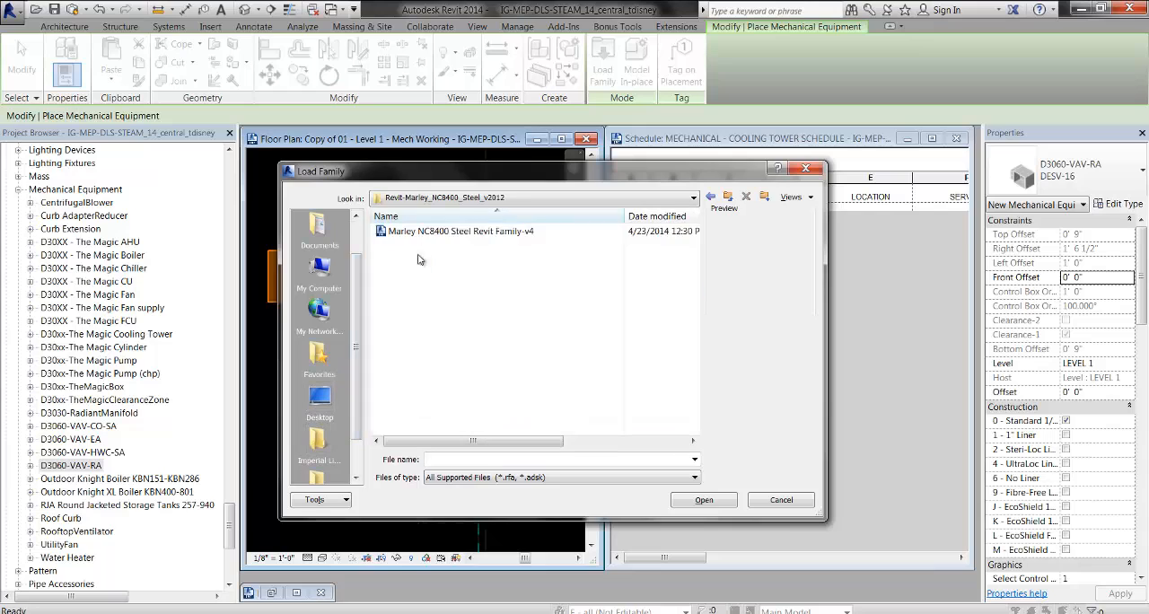
left_click(460, 229)
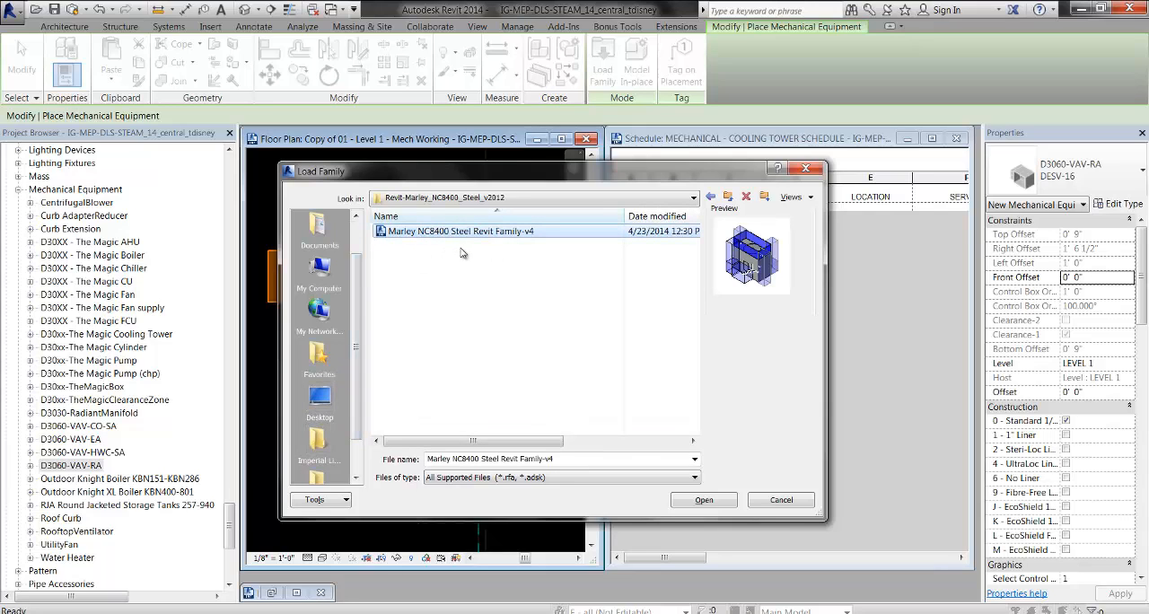
mouse_move(453, 251)
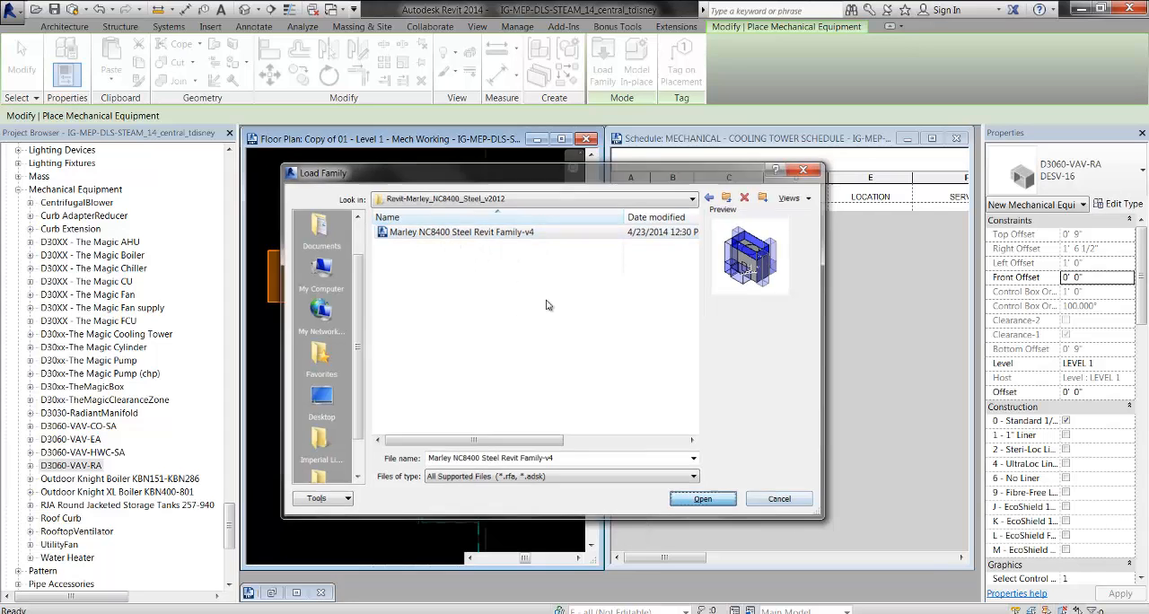
left_click(704, 499)
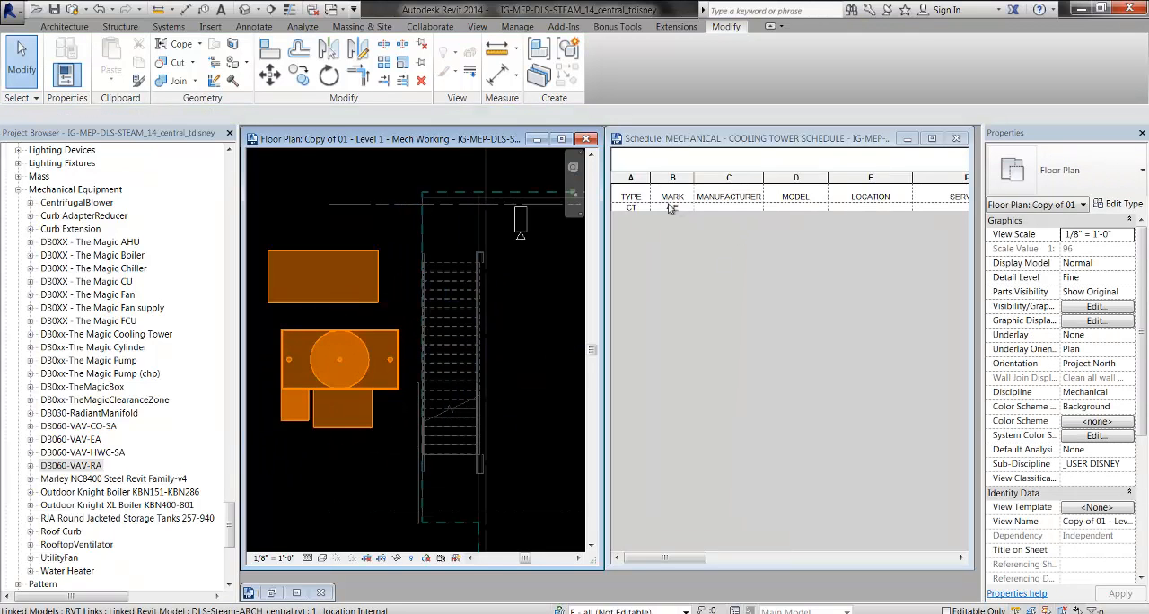
Select the placed Marley cooling tower and give it the type mark CT.
left_click(340, 360)
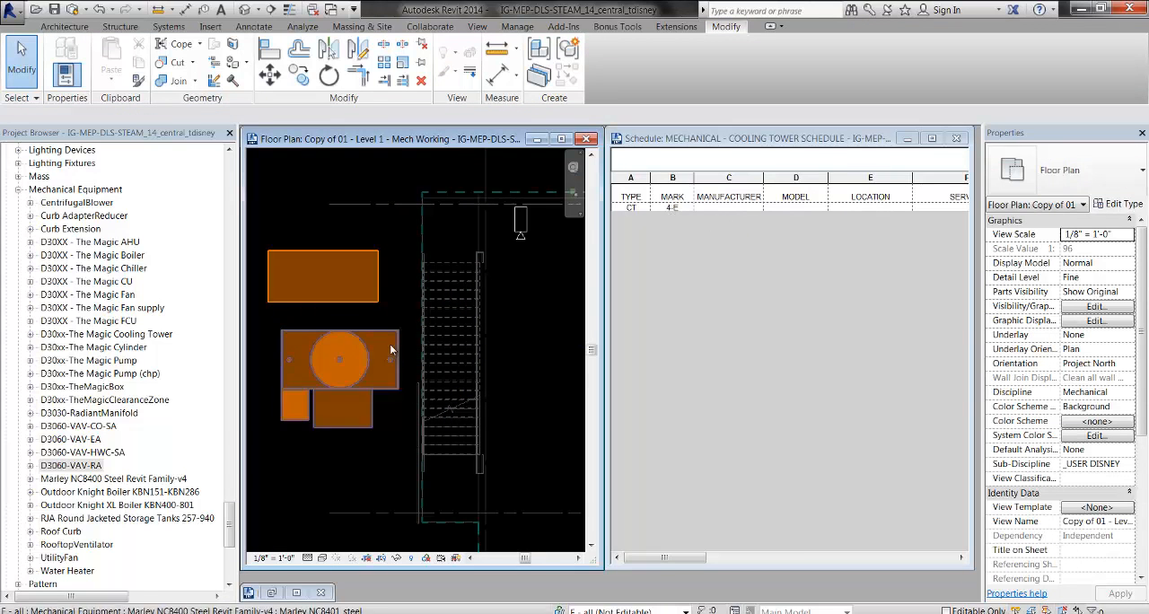
mouse_move(391, 340)
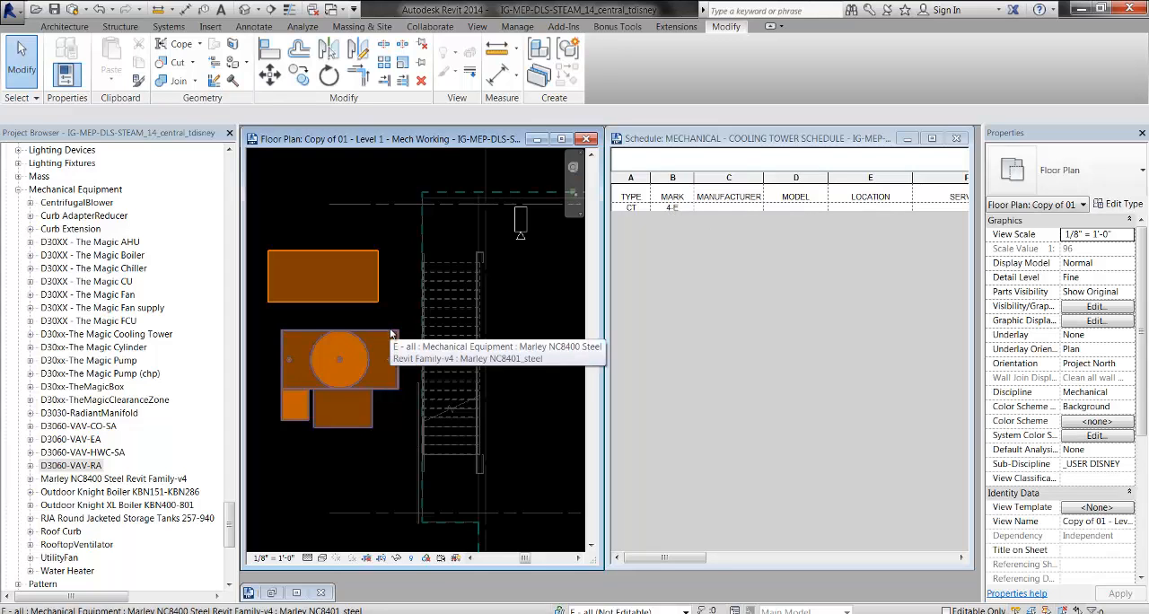
left_click(339, 359)
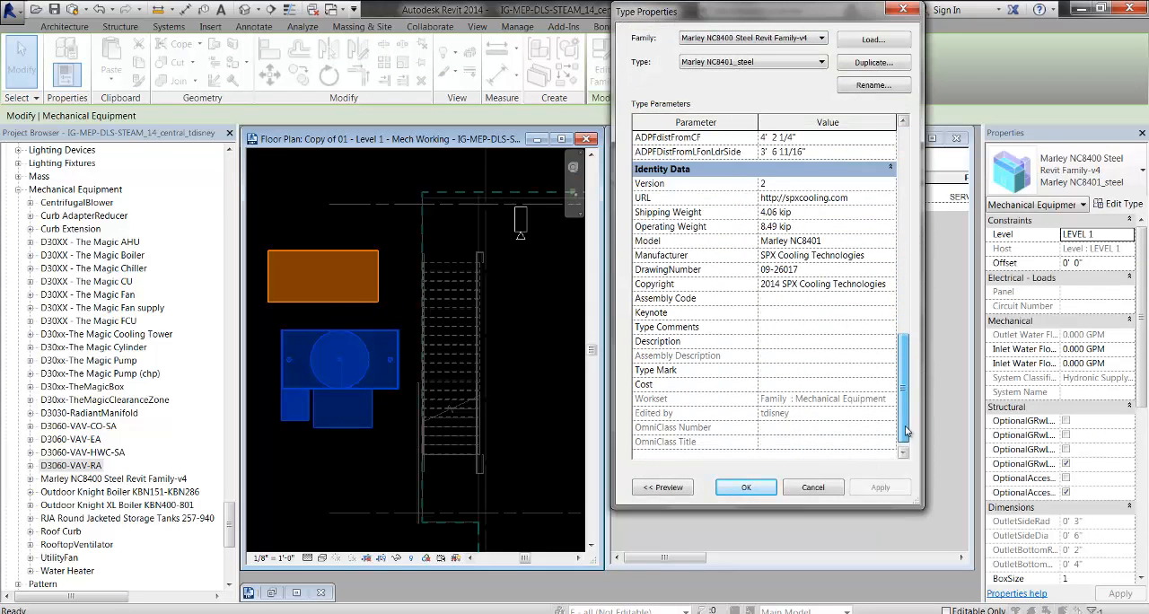
type("CT")
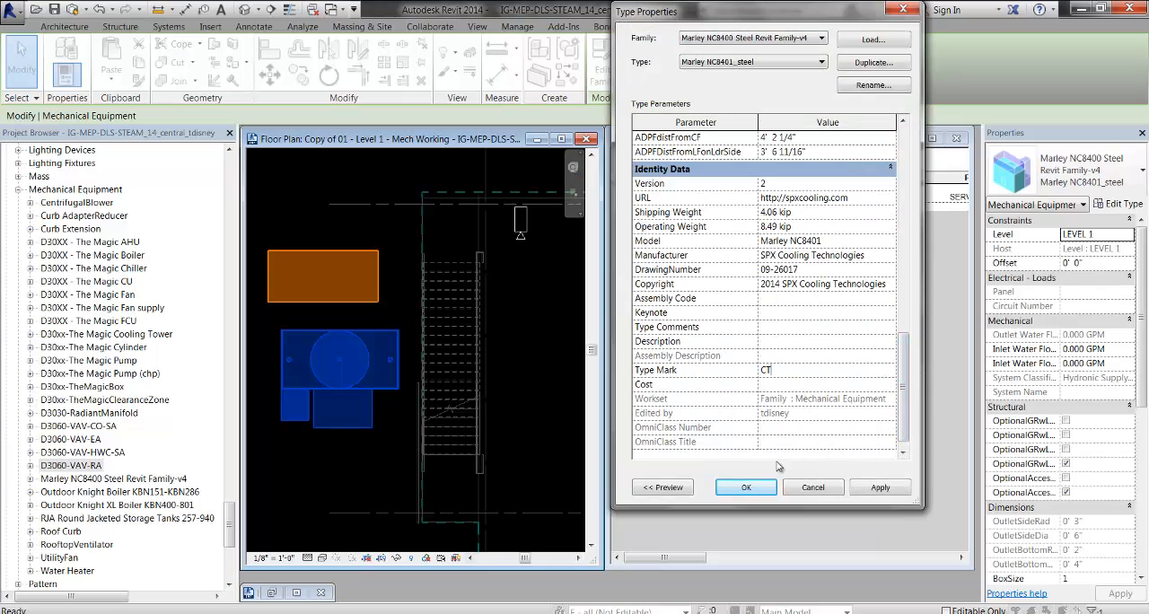
left_click(747, 487)
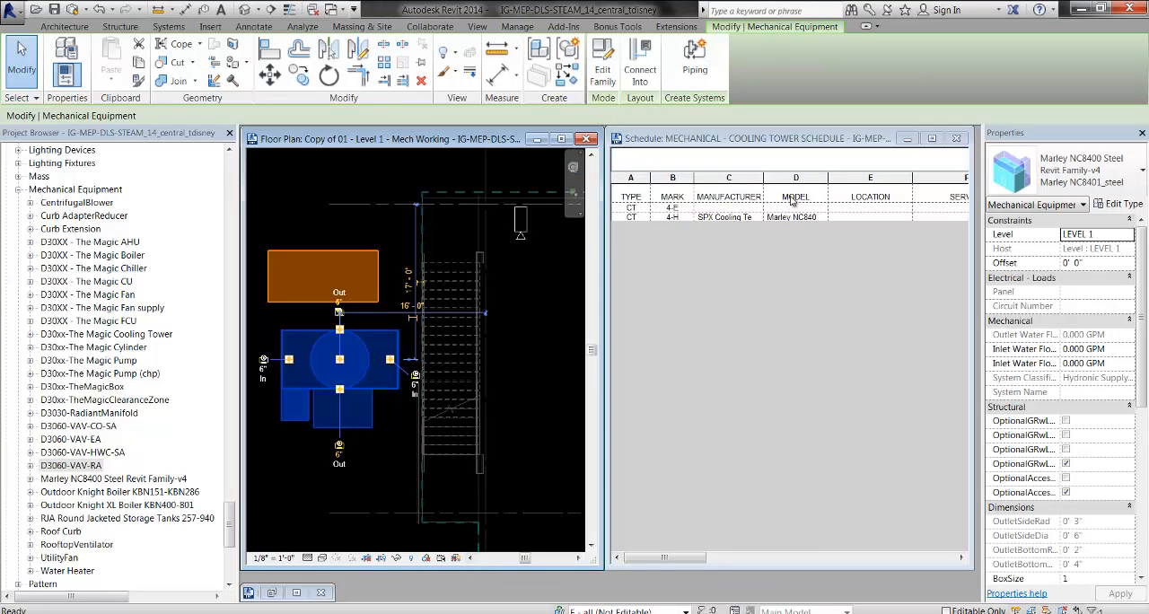
mouse_move(786, 223)
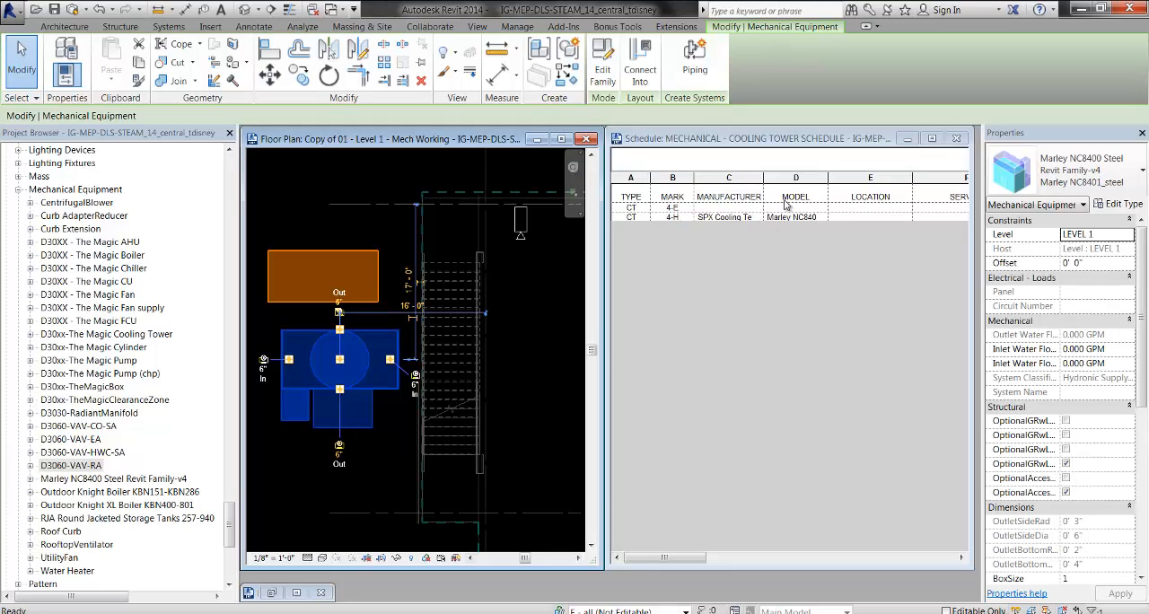
mouse_move(771, 283)
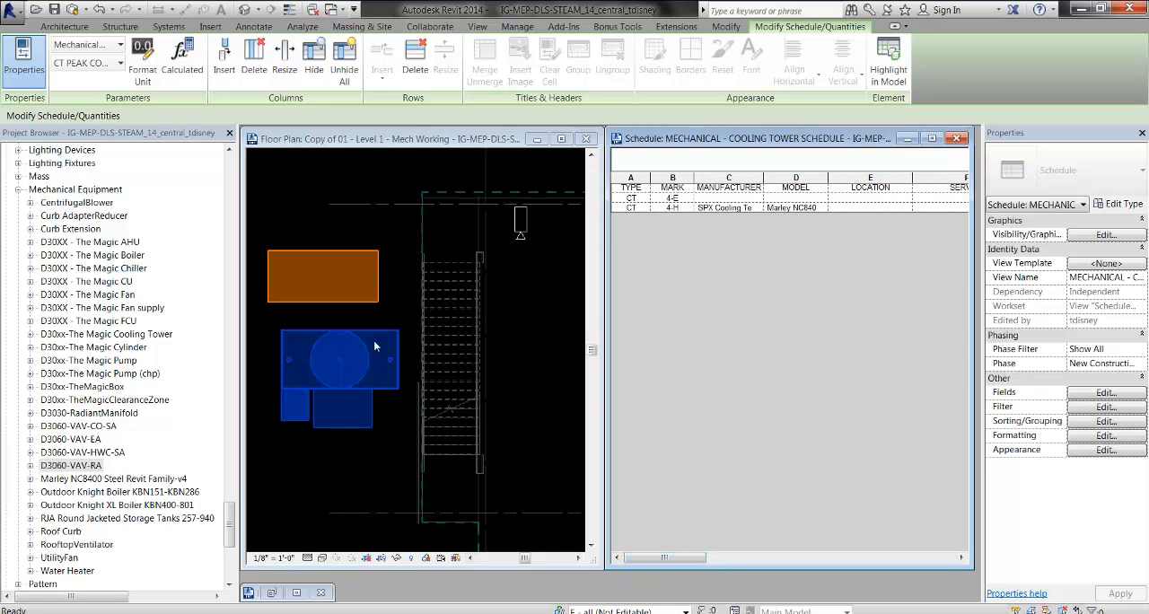
mouse_move(823, 241)
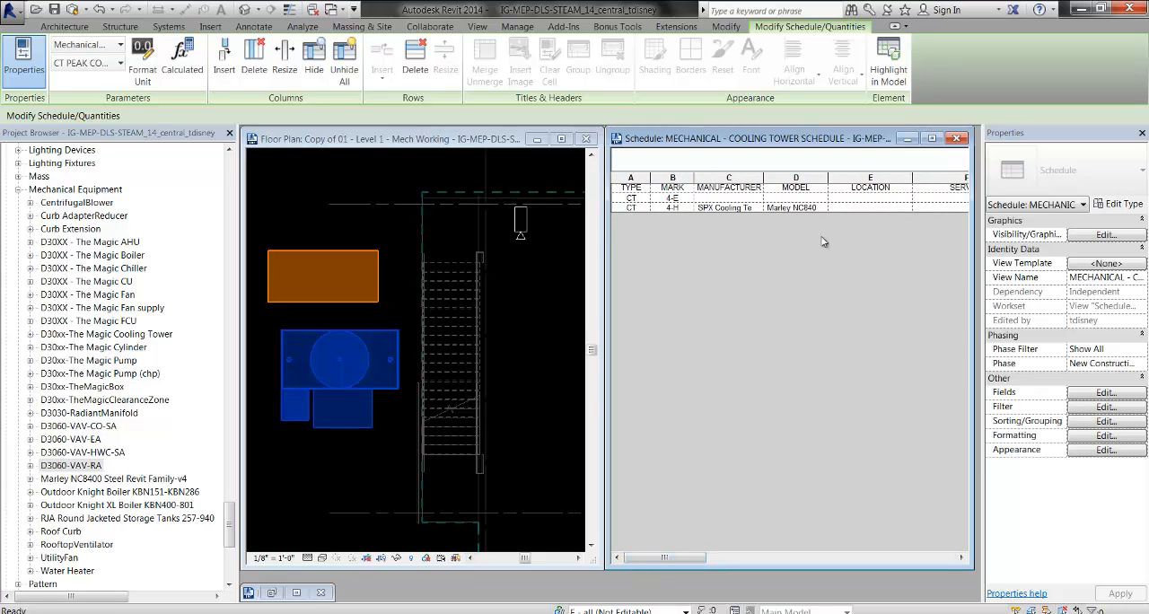
mouse_move(373, 337)
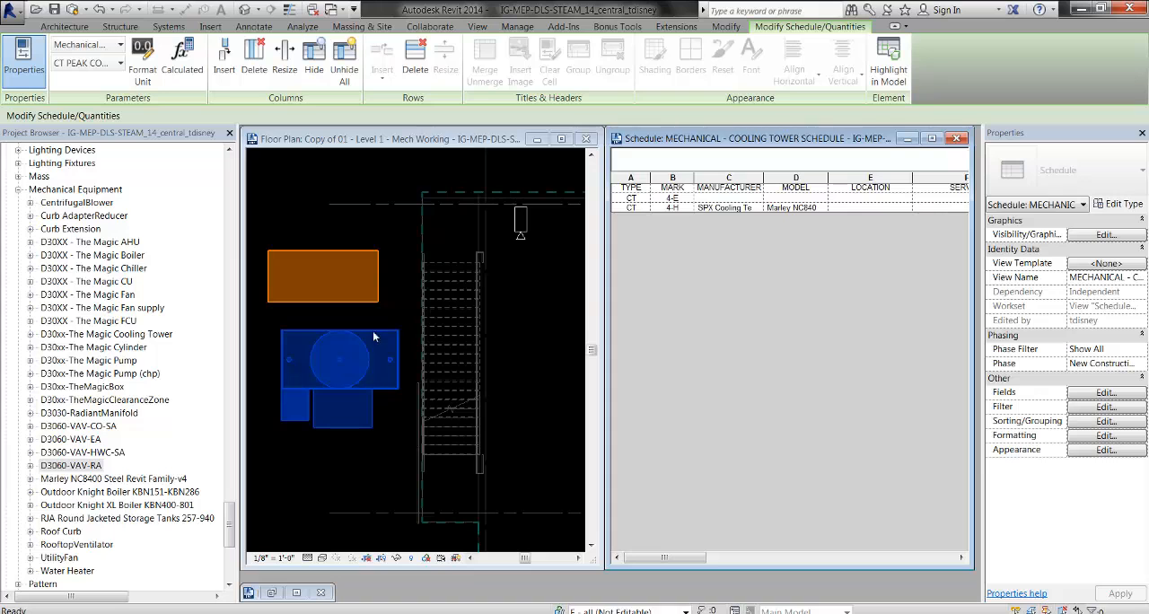
left_click(339, 359)
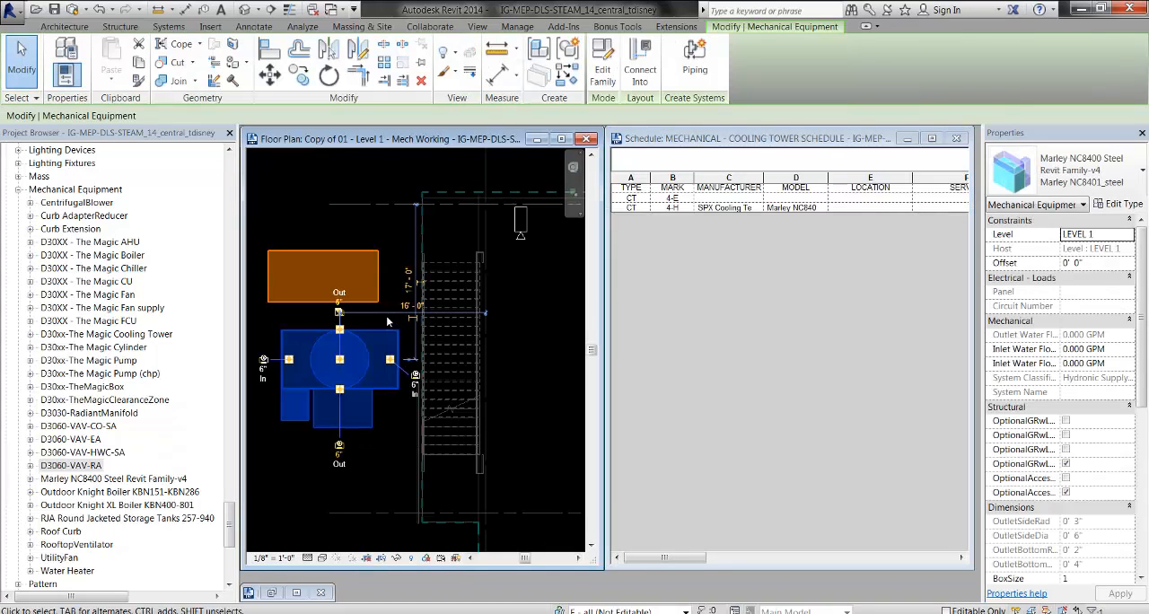
Open the Marley NC8400 family in the family editor and launch the Parameter Jerk add-in.
left_click(370, 359)
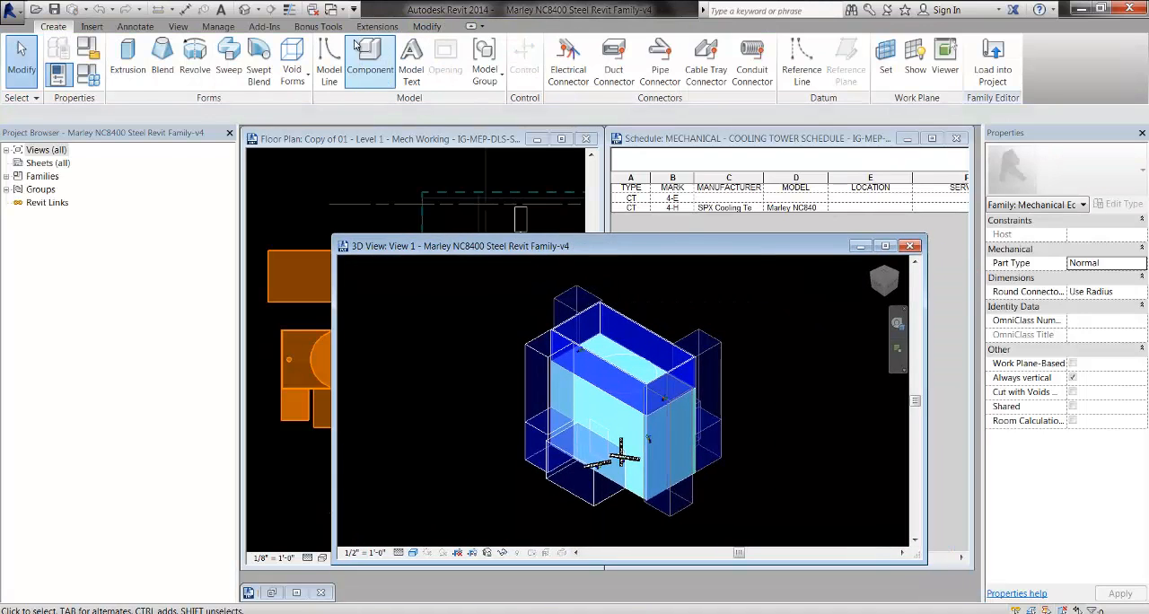
left_click(264, 25)
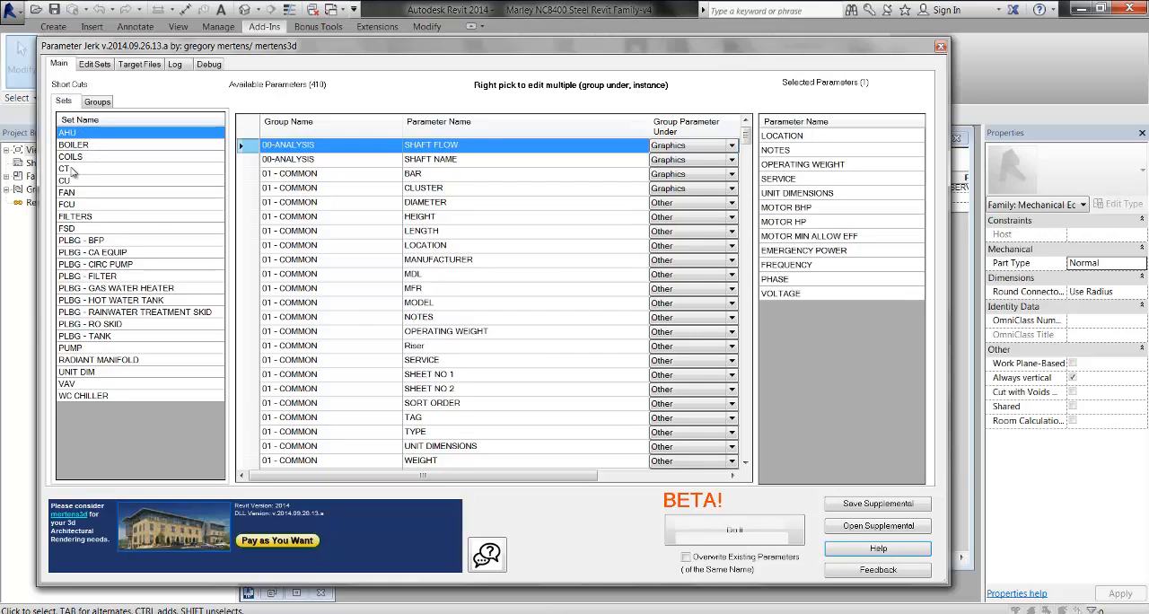
Add the CT shared-parameter set to the family with Overwrite Existing Parameters enabled.
left_click(65, 169)
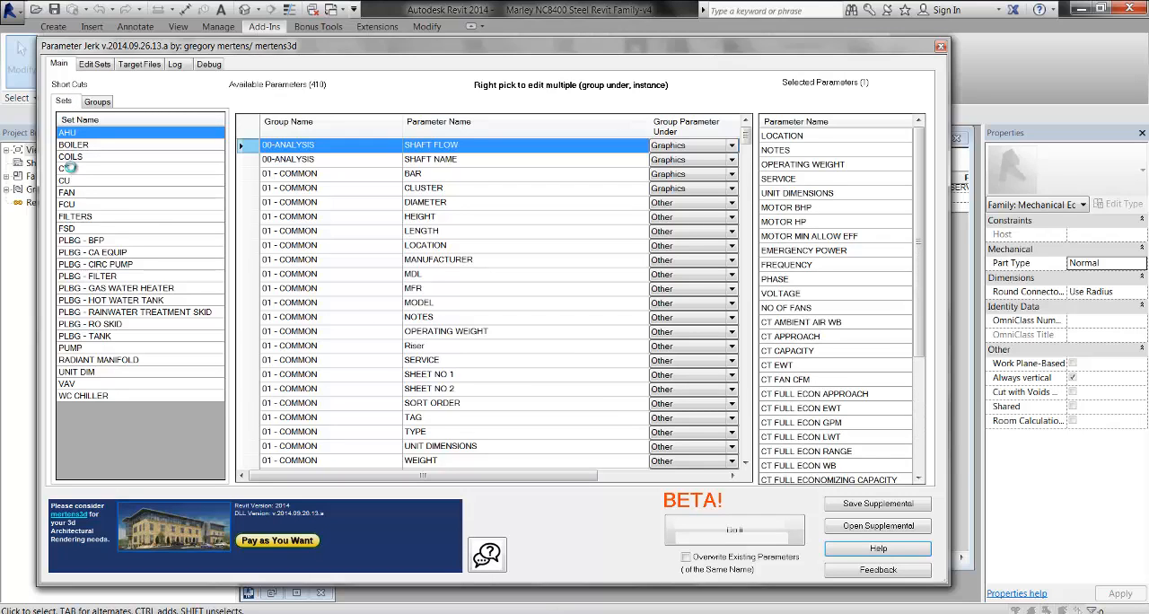
left_click(64, 169)
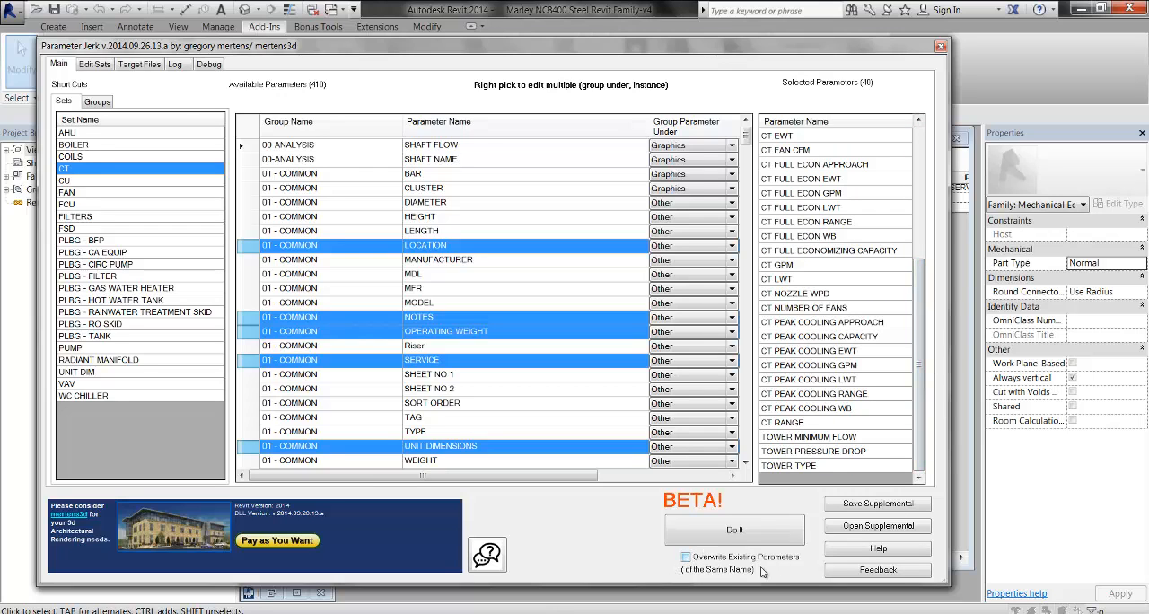
left_click(685, 557)
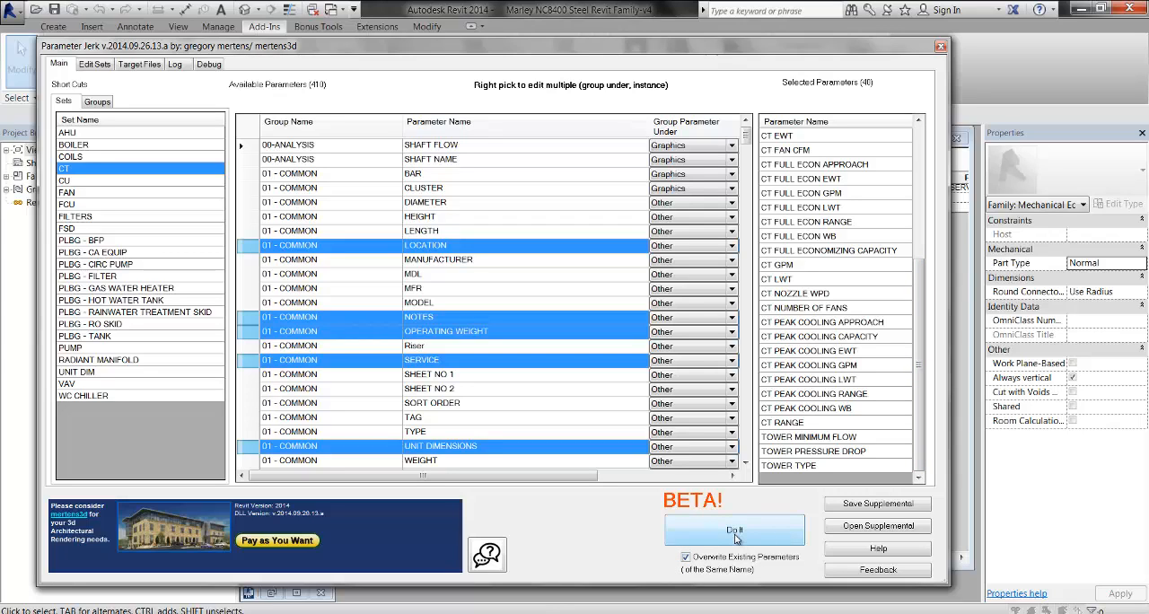
left_click(734, 530)
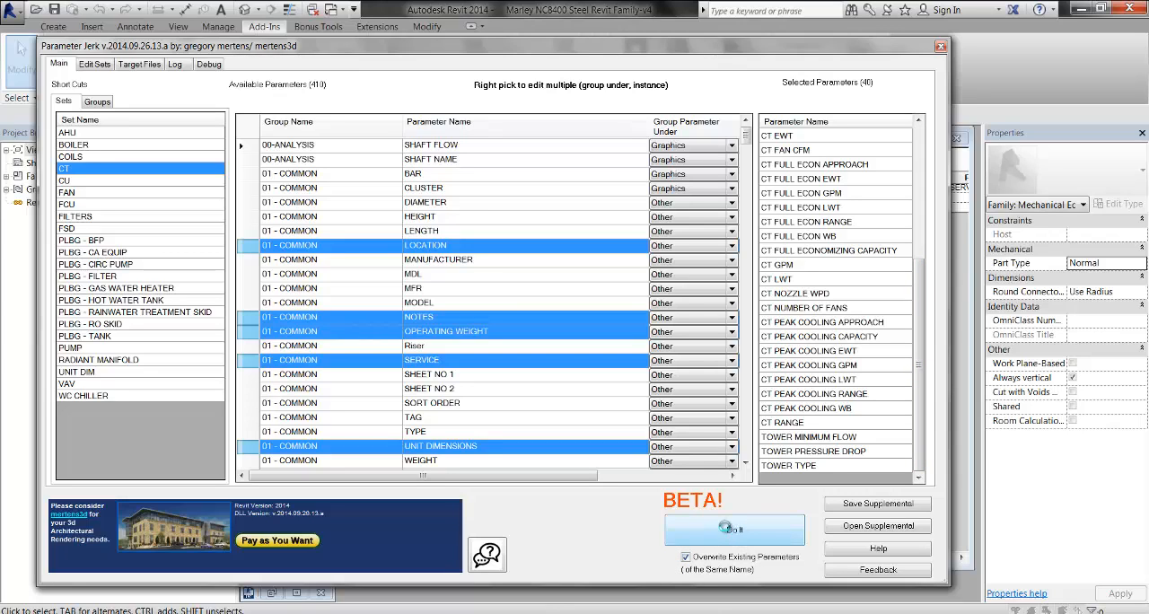
left_click(733, 528)
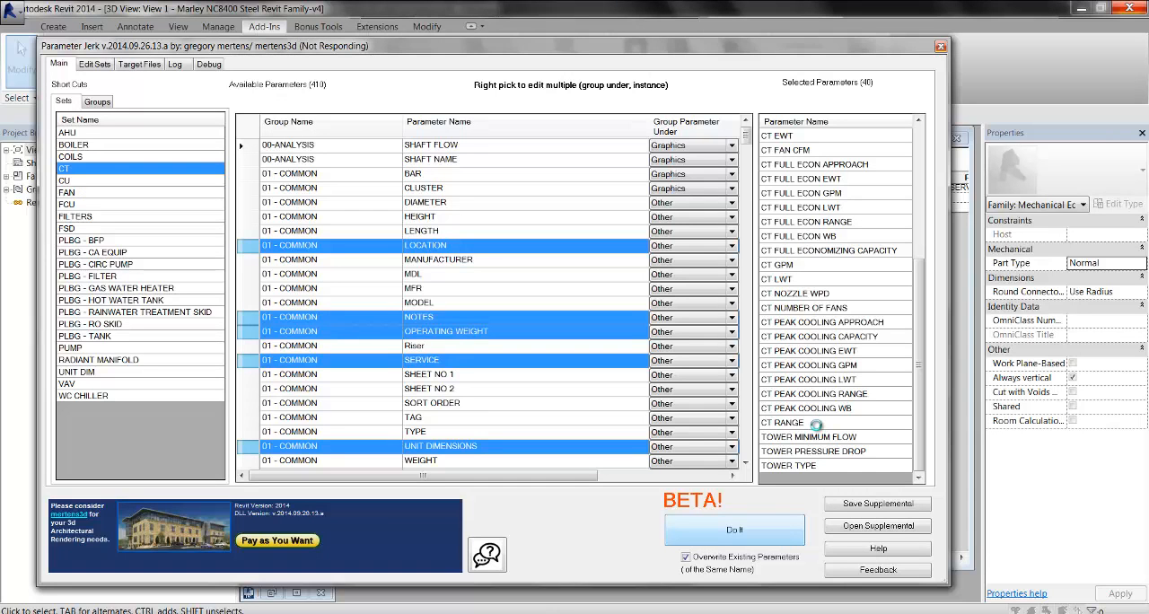
left_click(734, 529)
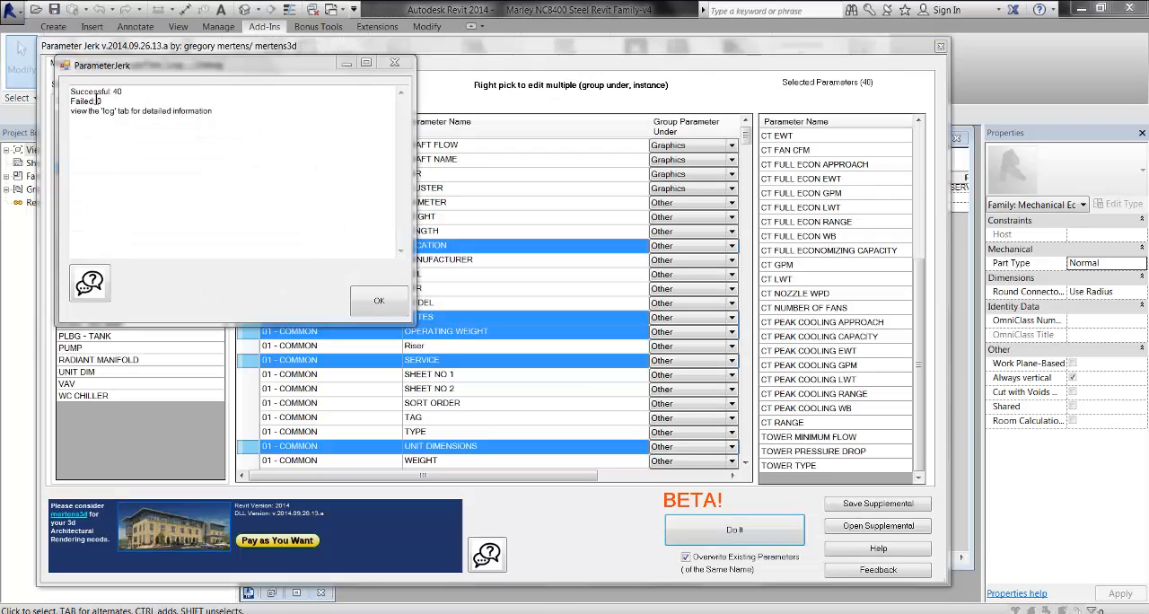
Dismiss the results message, review the success log, and close Parameter Jerk.
left_click(377, 300)
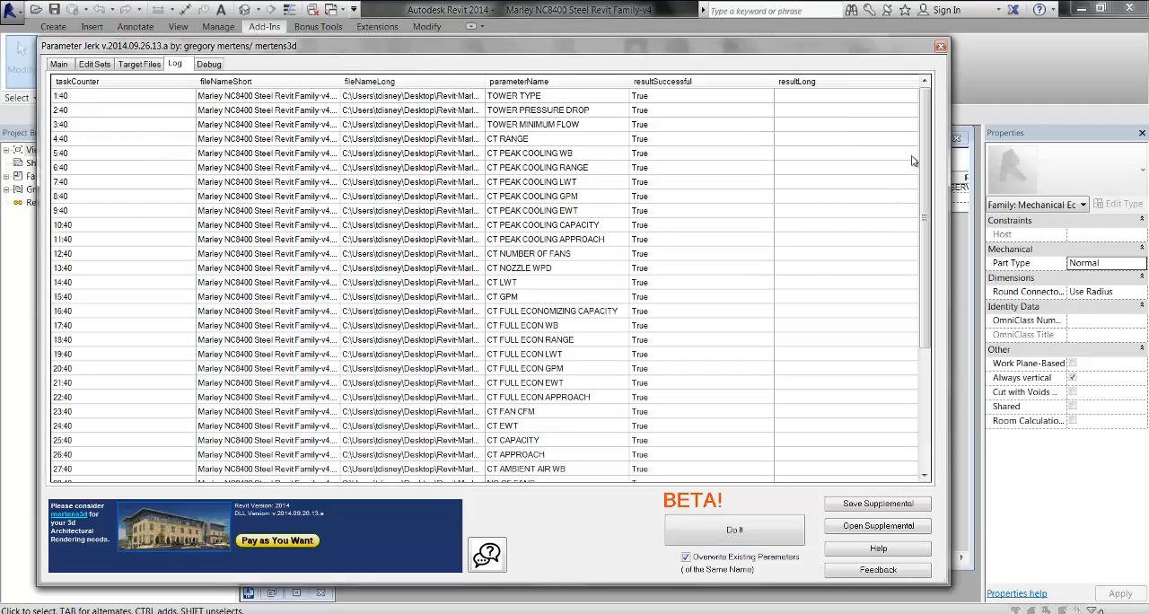
scroll("down", 3)
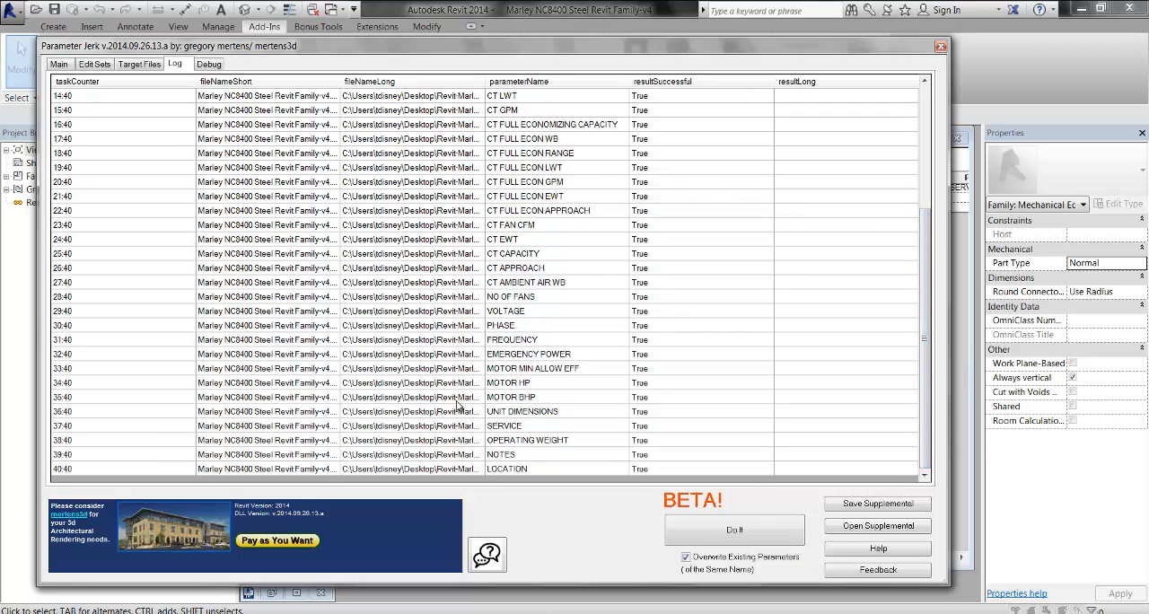
mouse_move(824, 91)
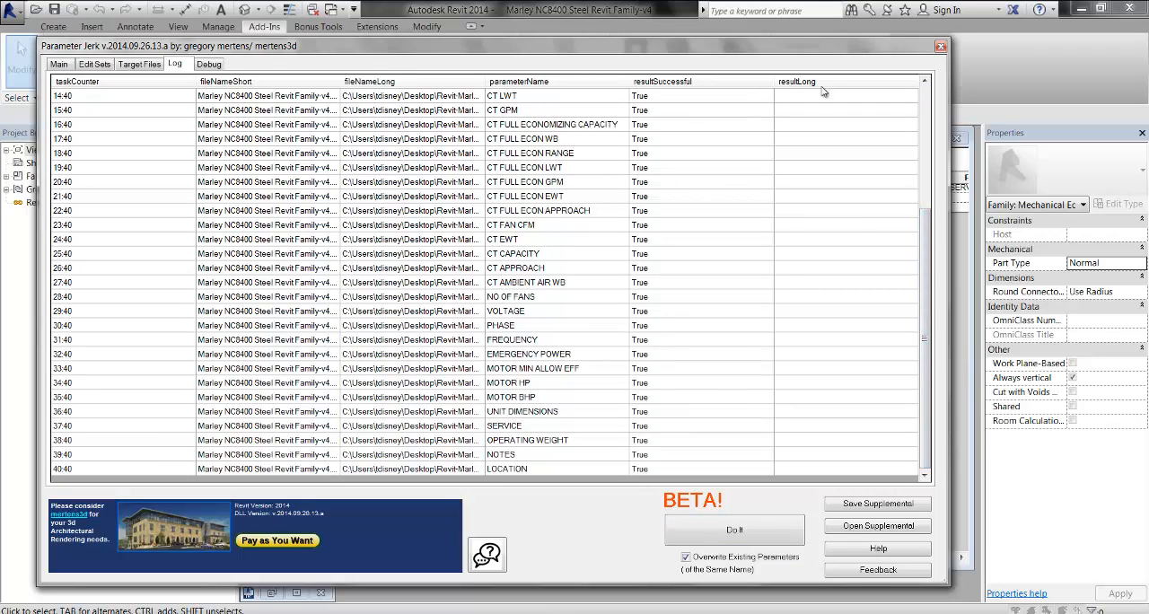
left_click(941, 47)
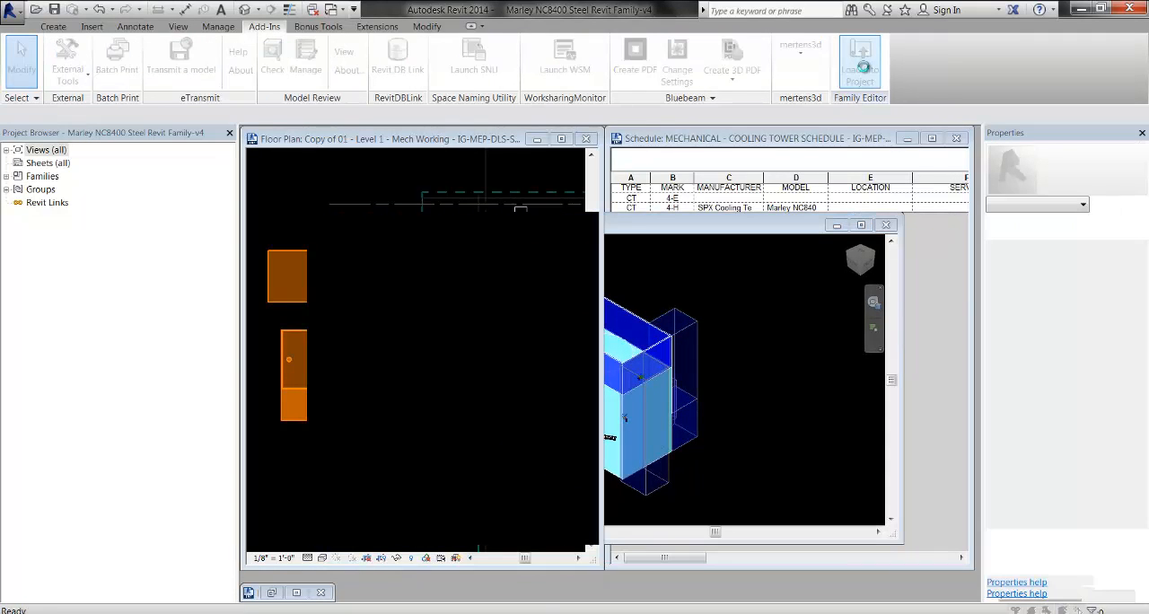
Reload the edited family into the project, overwriting the existing version.
left_click(858, 57)
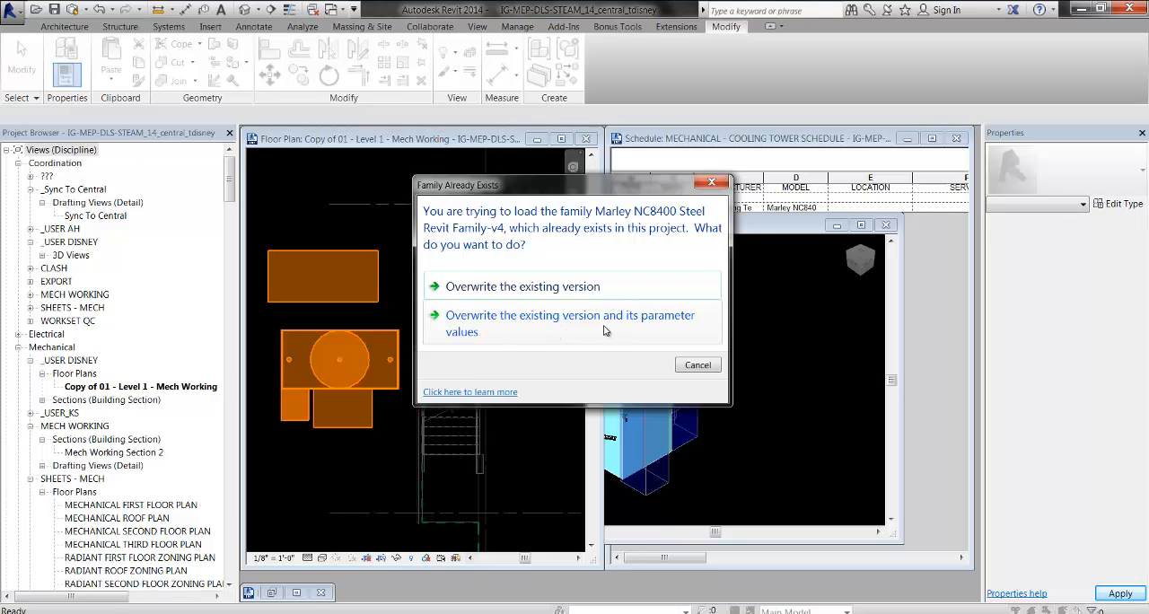
mouse_move(525, 339)
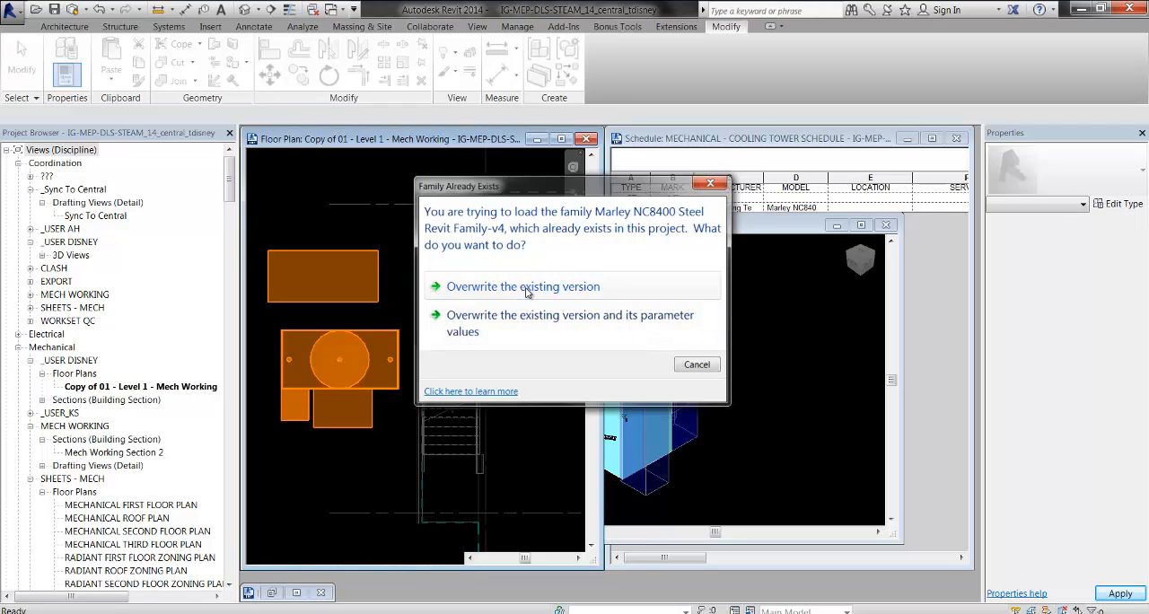
left_click(522, 287)
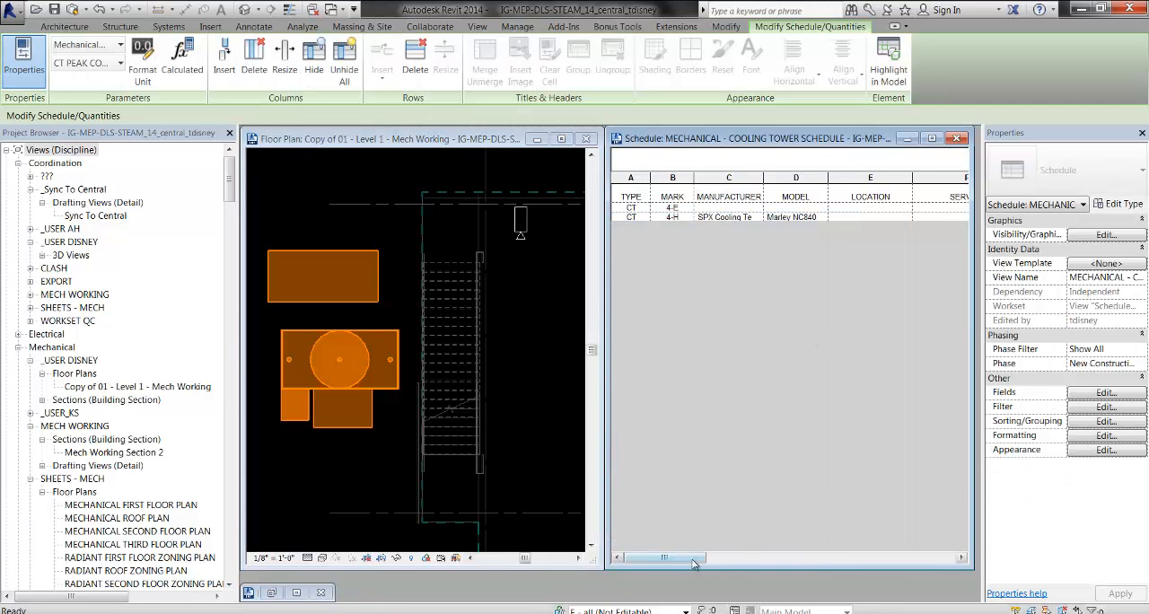
Check the schedule's new columns, editing the Approach cell and viewing motor, phase and notes.
left_click_drag(668, 556, 757, 557)
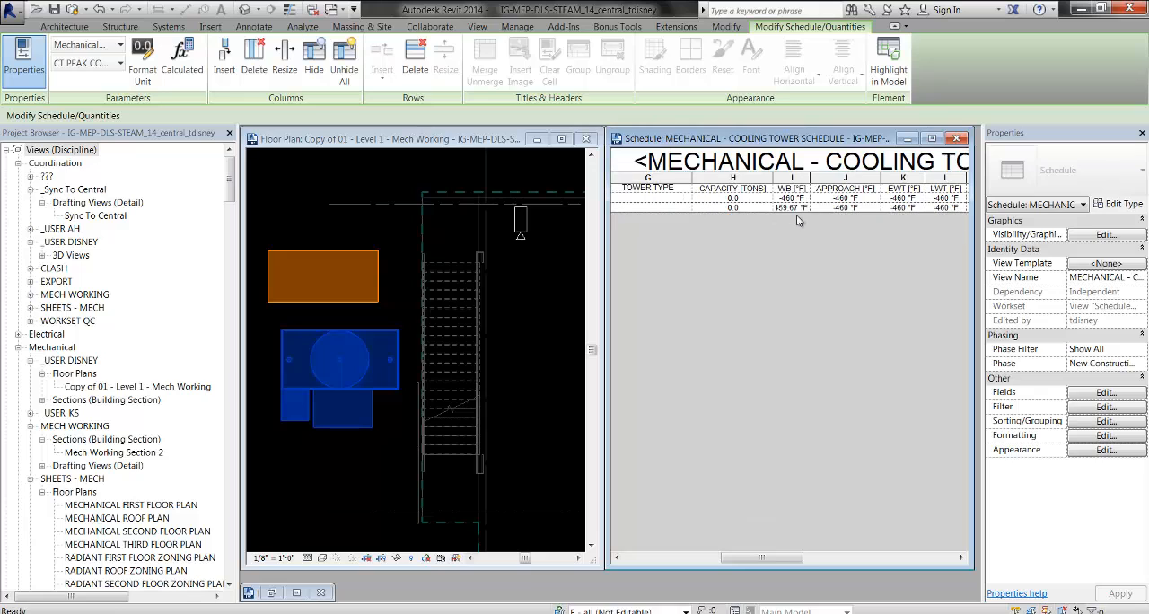
left_click(844, 208)
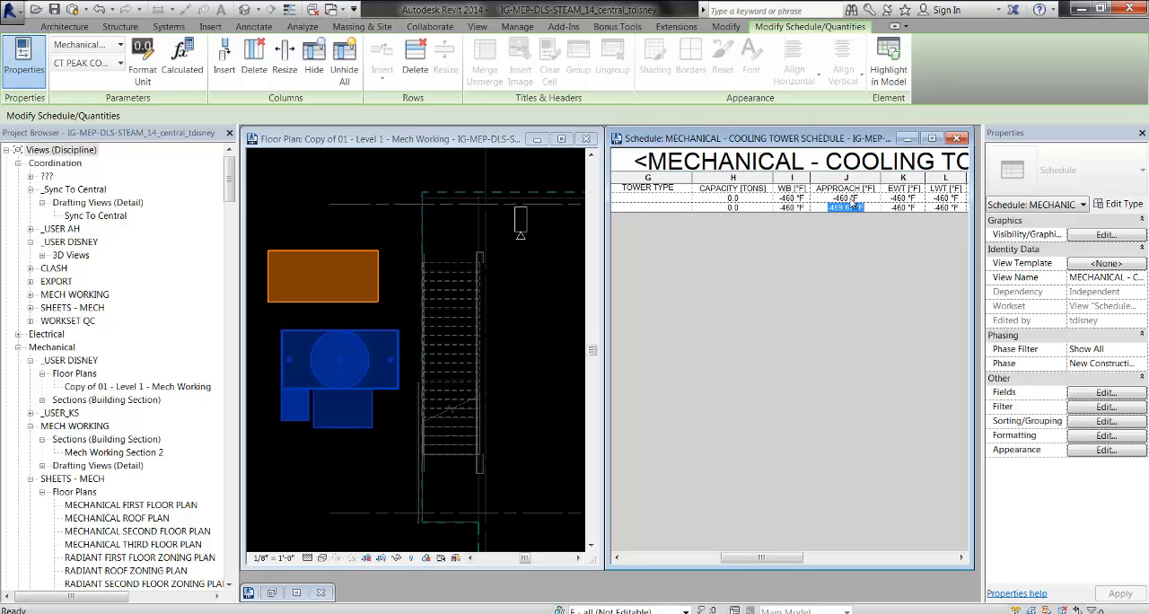
left_click(762, 557)
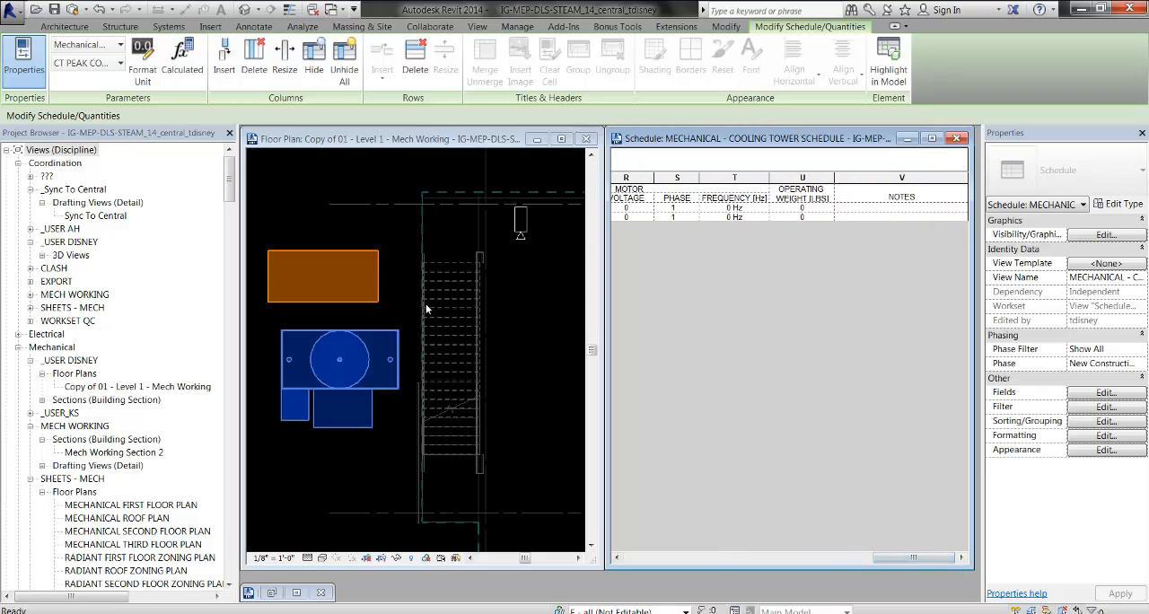
mouse_move(375, 237)
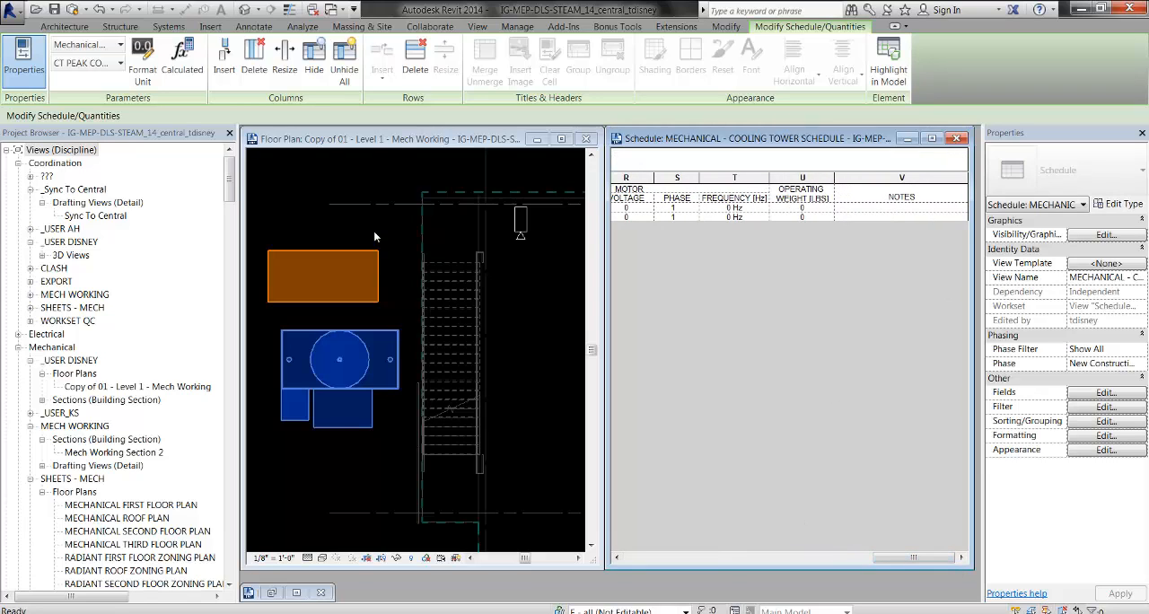